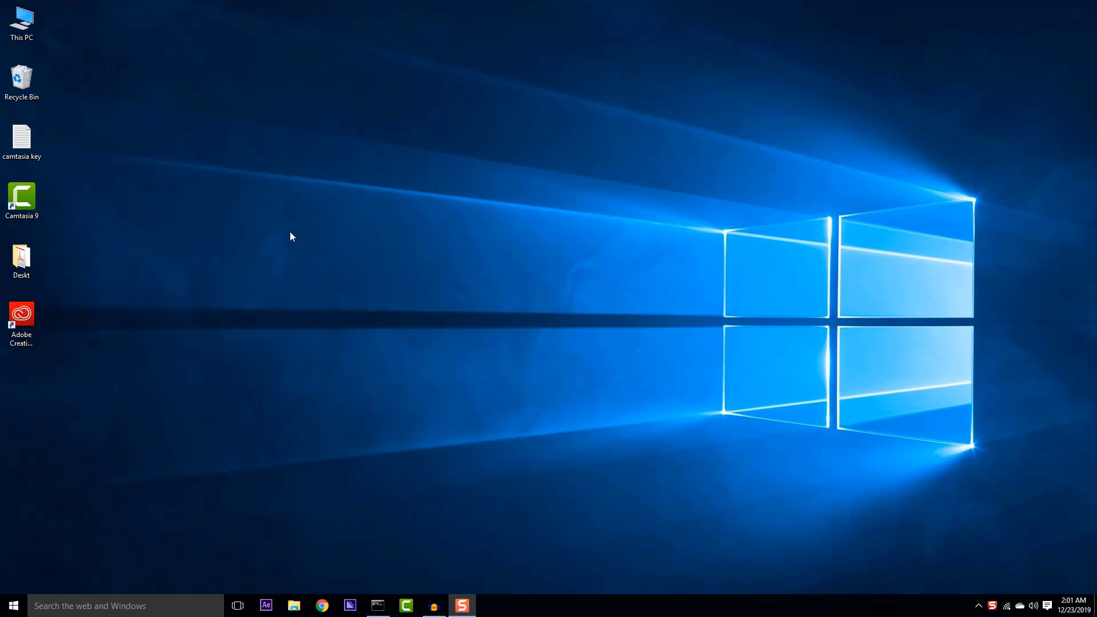
mouse_move(303, 323)
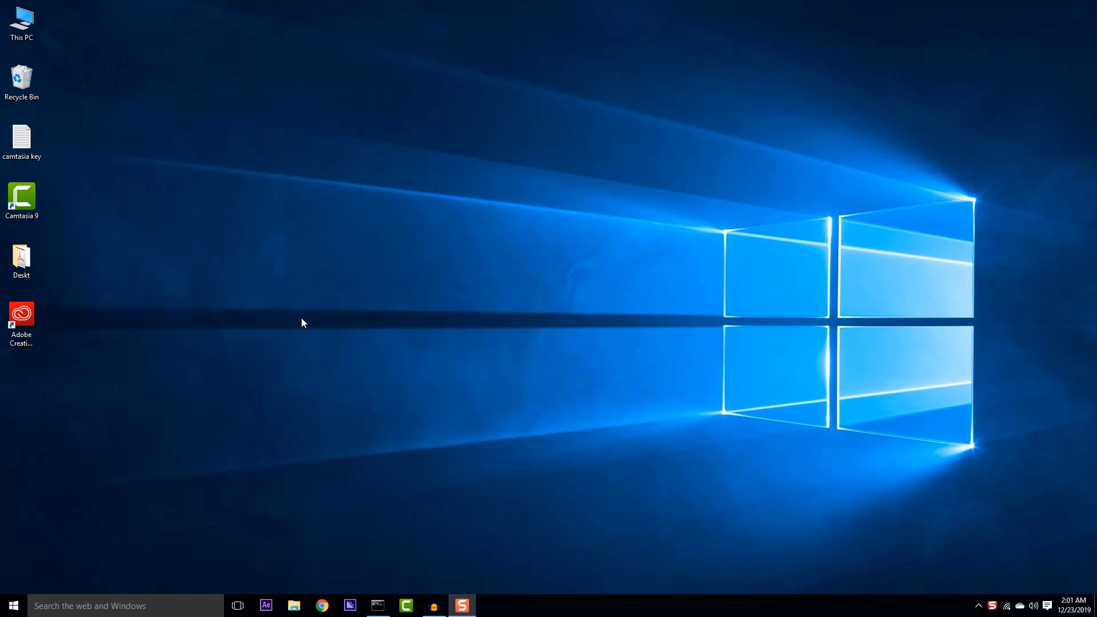
mouse_move(313, 324)
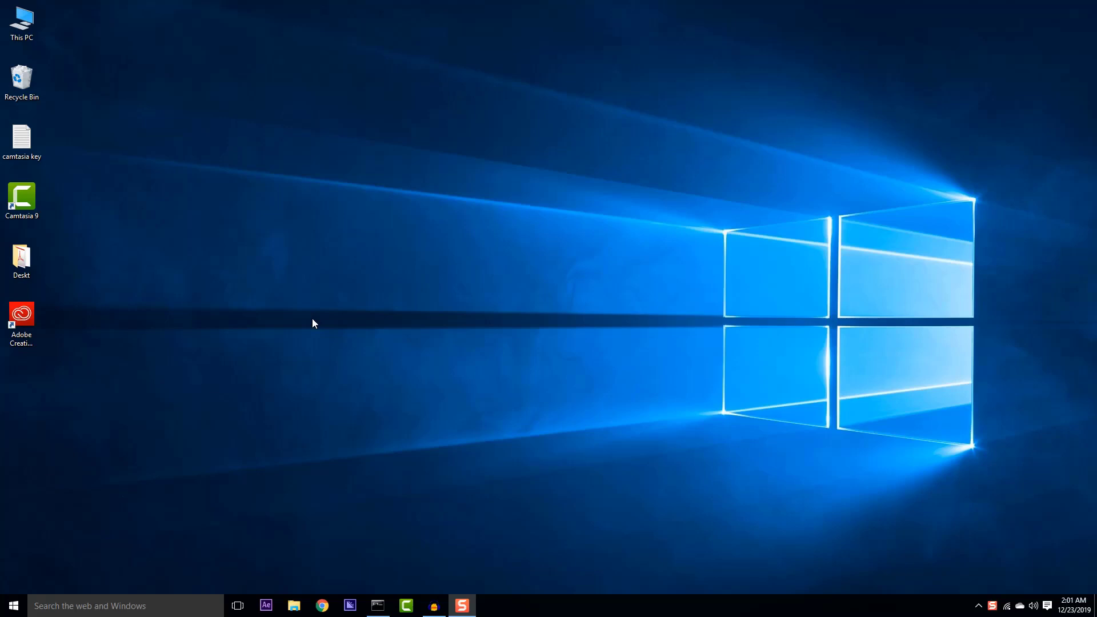
mouse_move(371, 465)
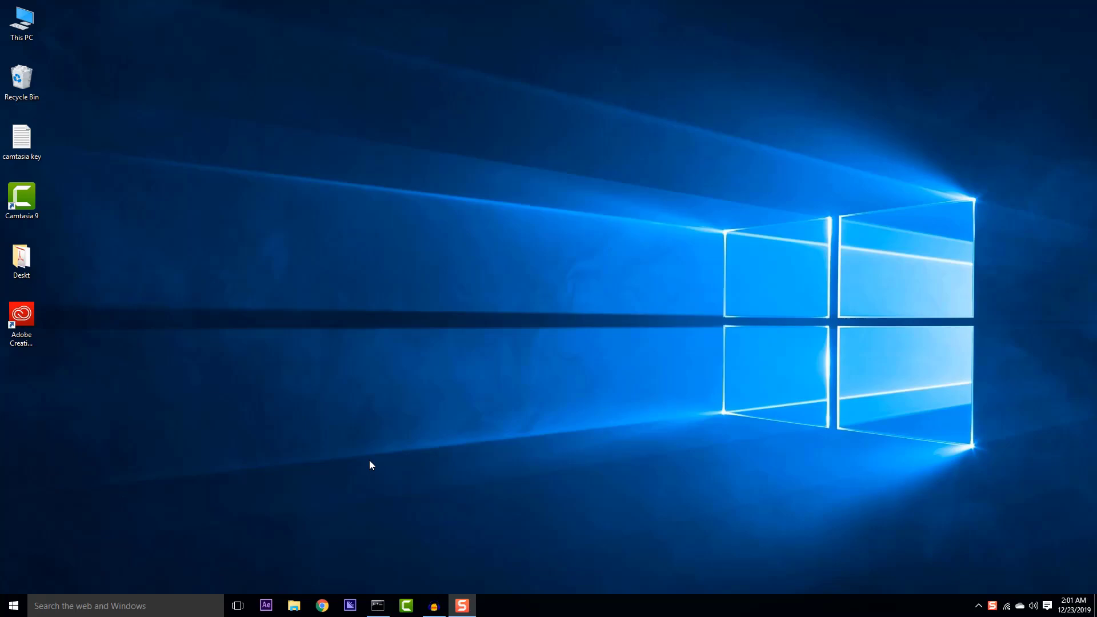
Search Chrome for the latest STS version for Windows 10 and open the Spring Tools 4 result
click(321, 606)
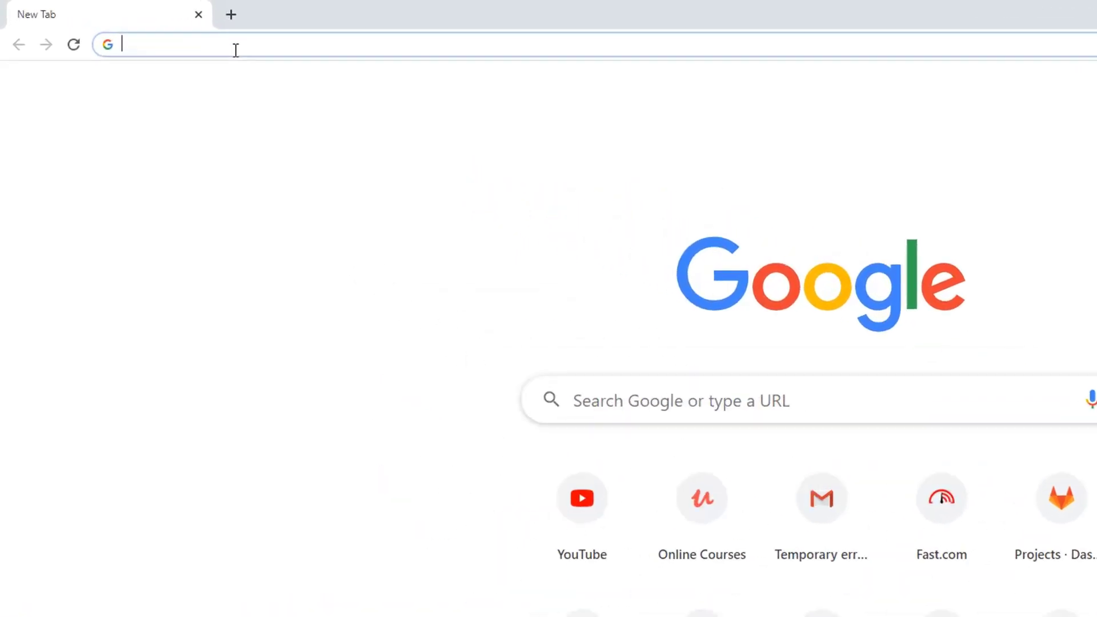
text(sts4)
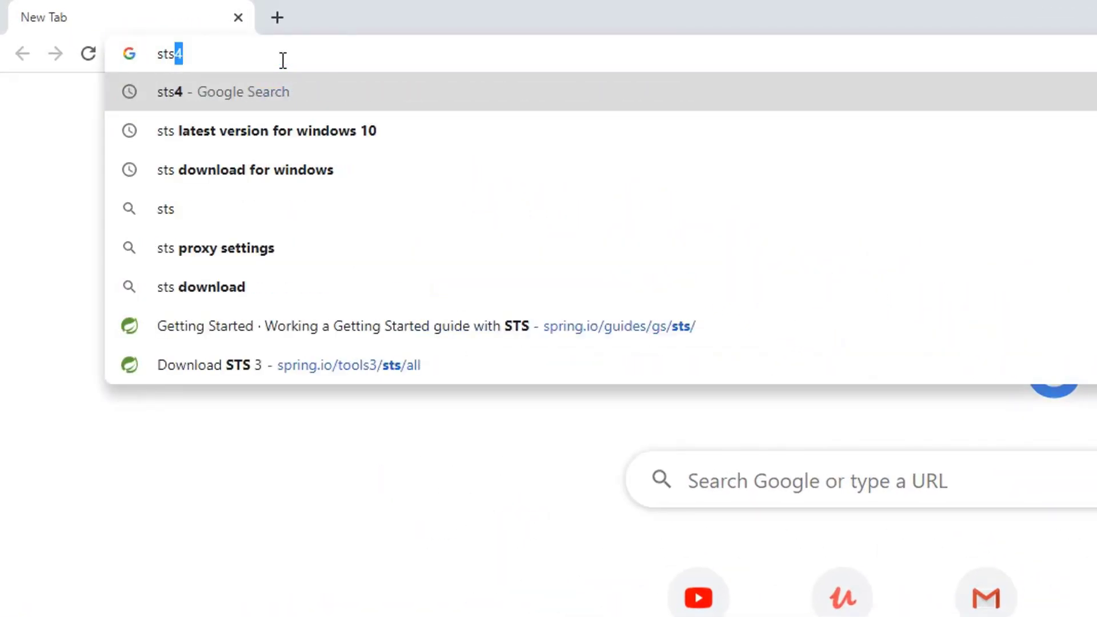
click(267, 131)
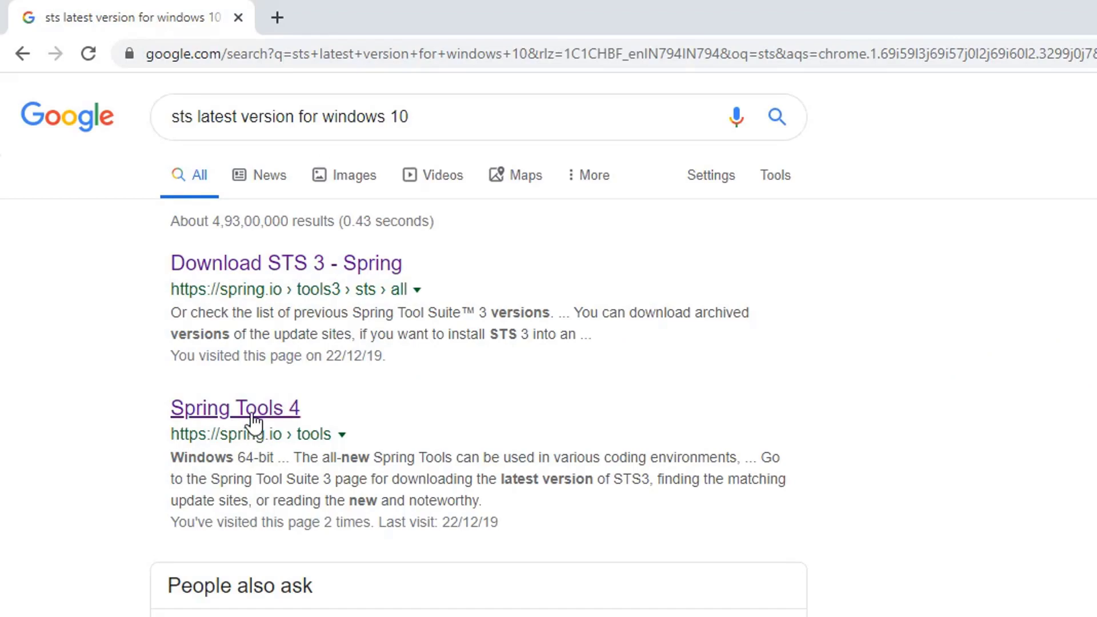
click(234, 408)
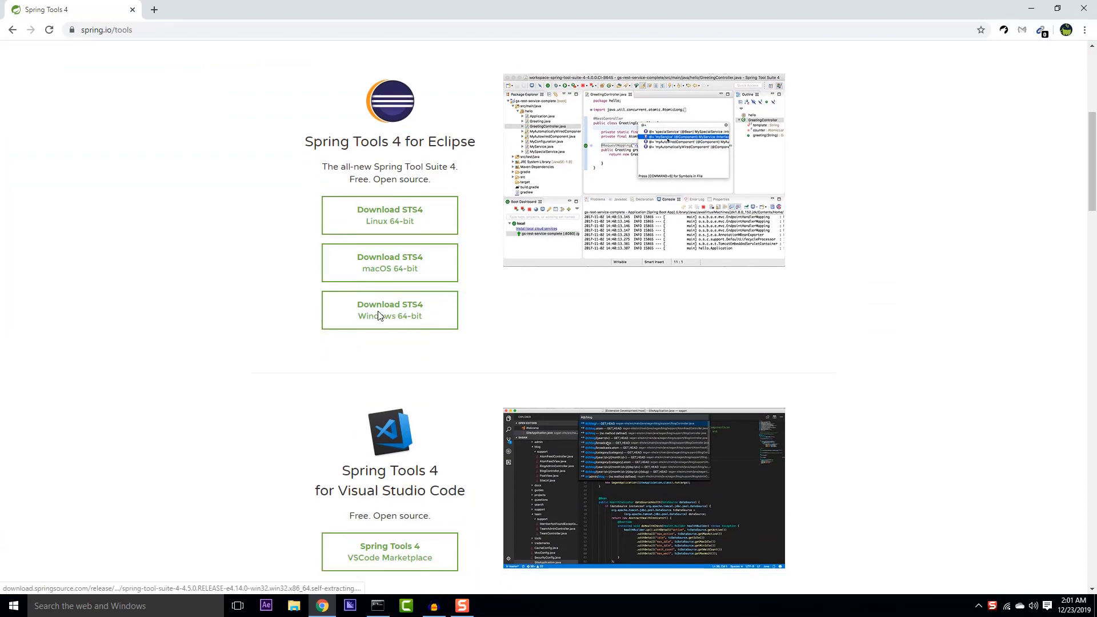
Download the STS4 Windows 64-bit jar and show it in its Java-Softwares folder
click(389, 310)
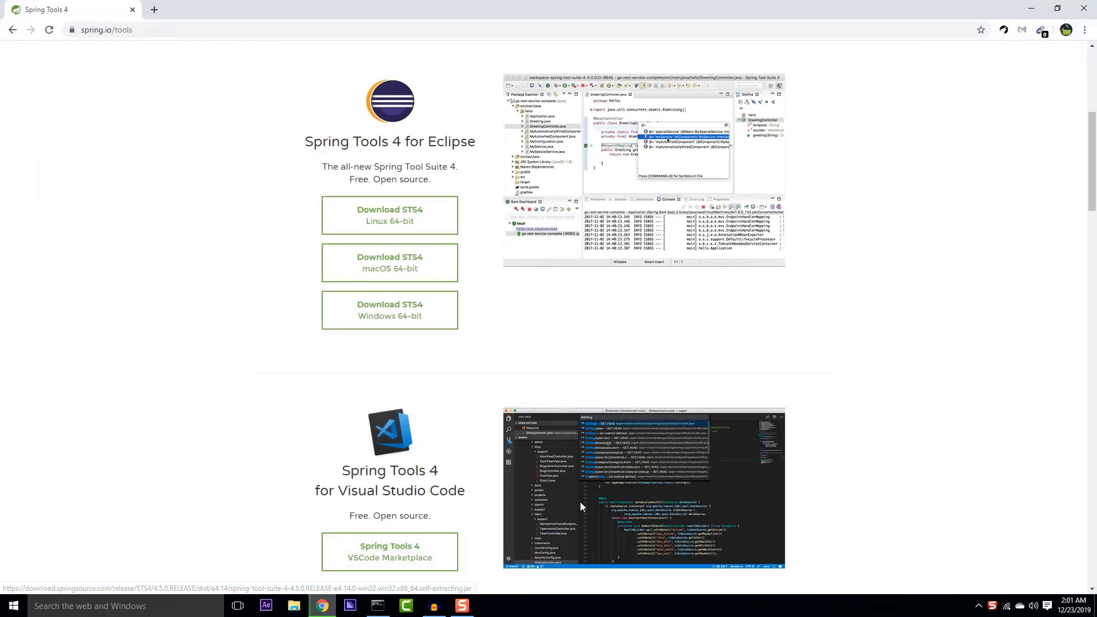
click(389, 309)
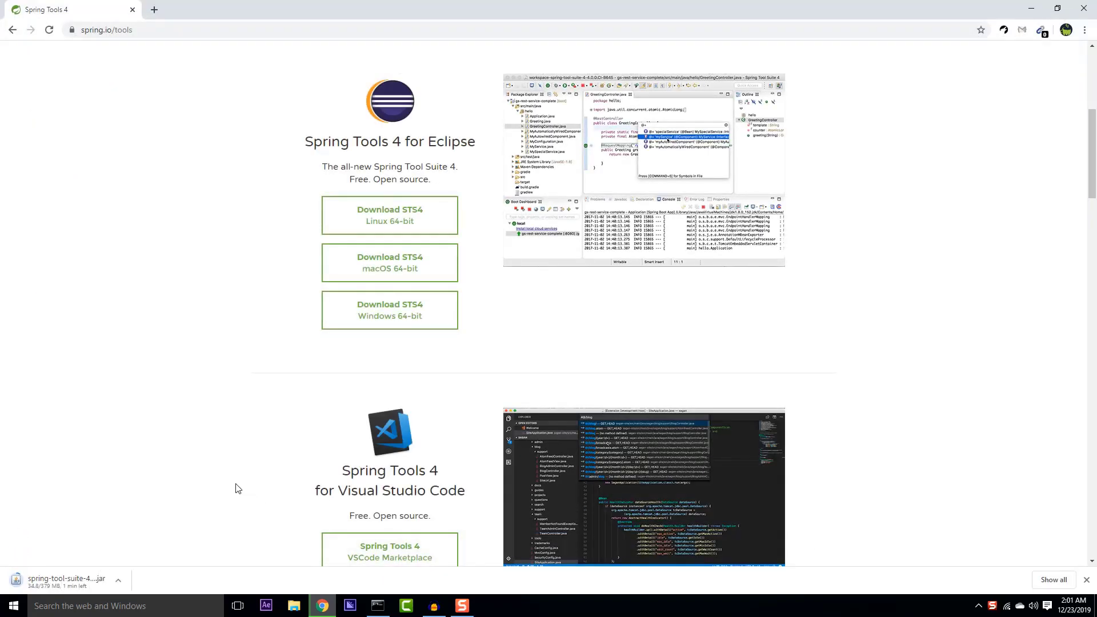
mouse_move(432, 542)
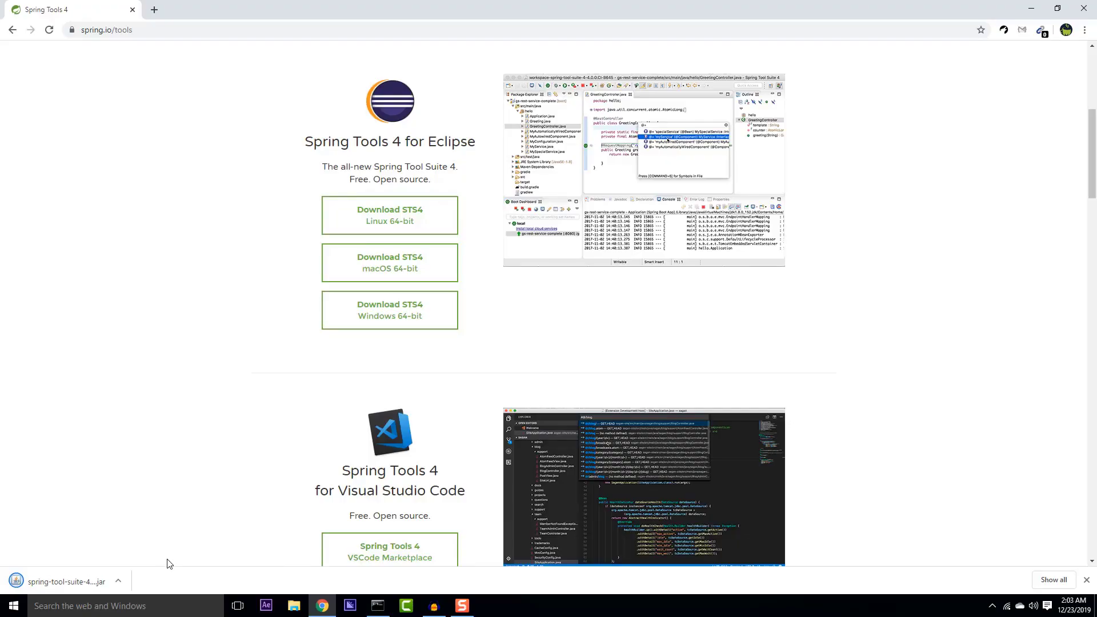
click(118, 582)
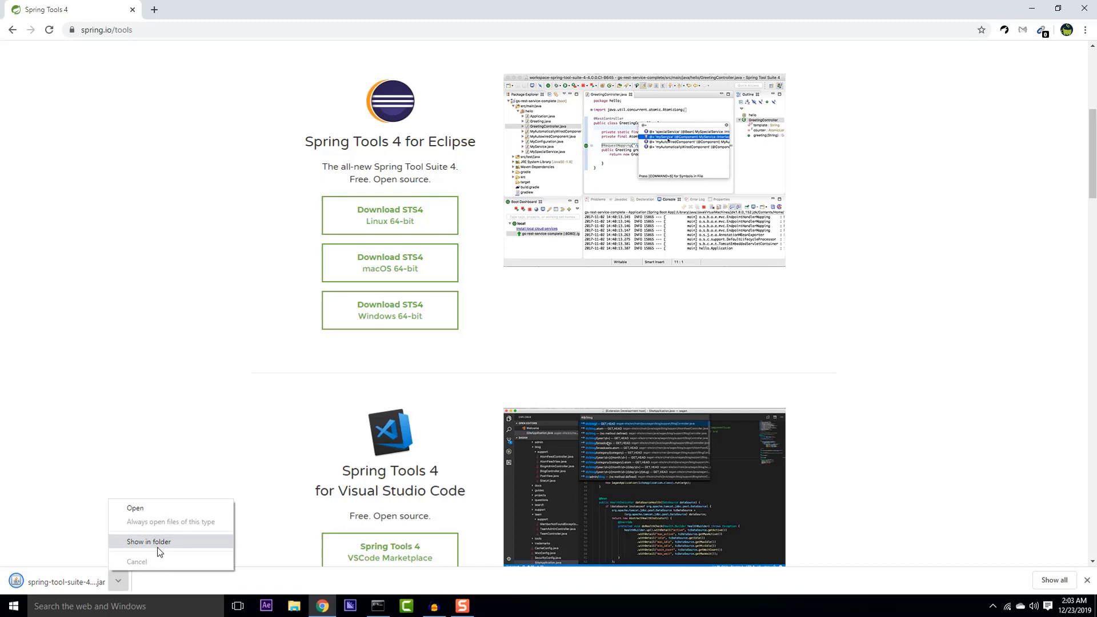
click(147, 542)
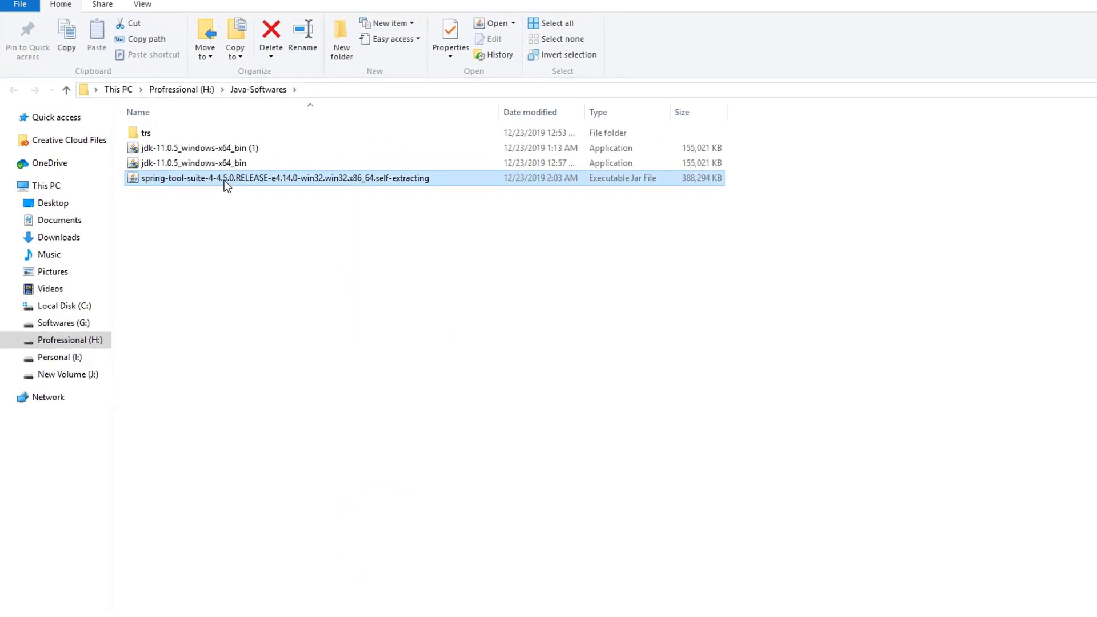
Extract the jar's contents archive with WinRAR and open the sts-4.5.0.RELEASE folder
double_click(283, 178)
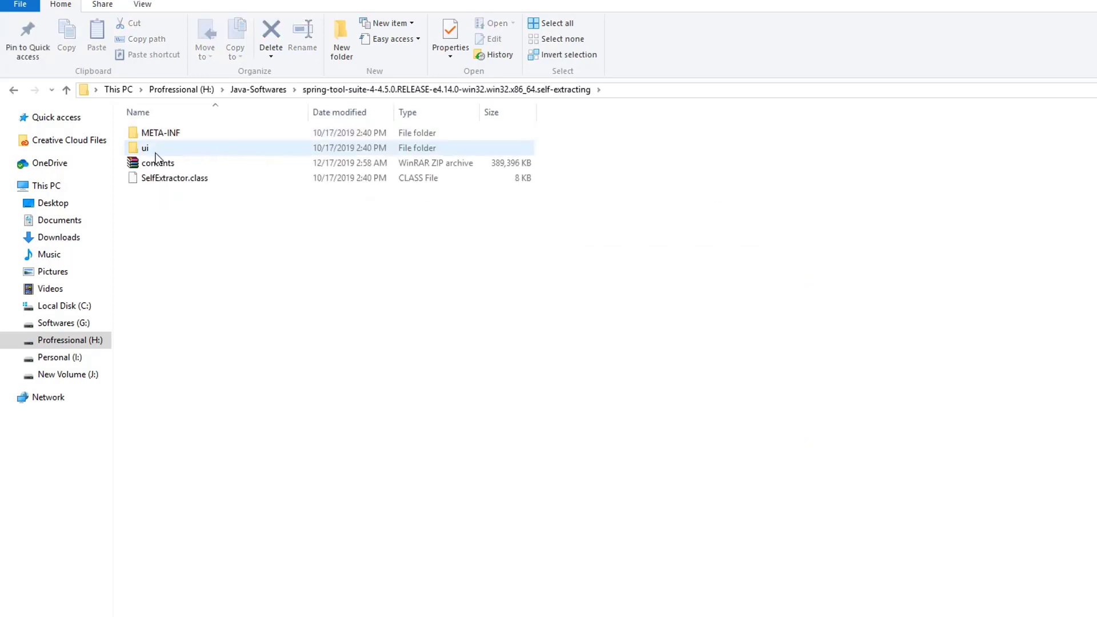
right_click(158, 162)
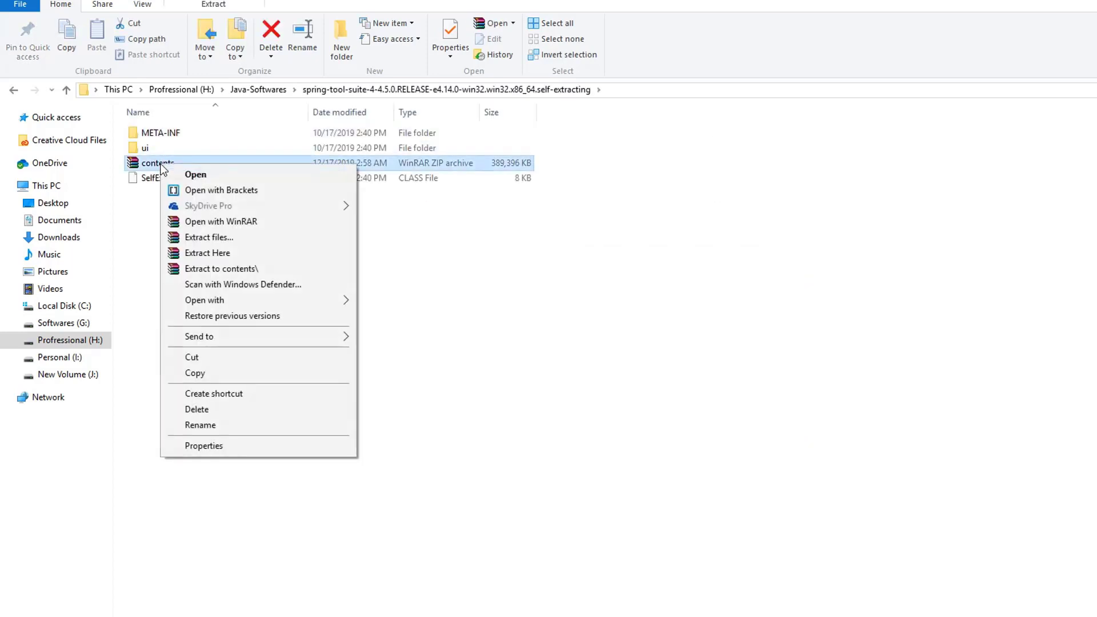
click(221, 268)
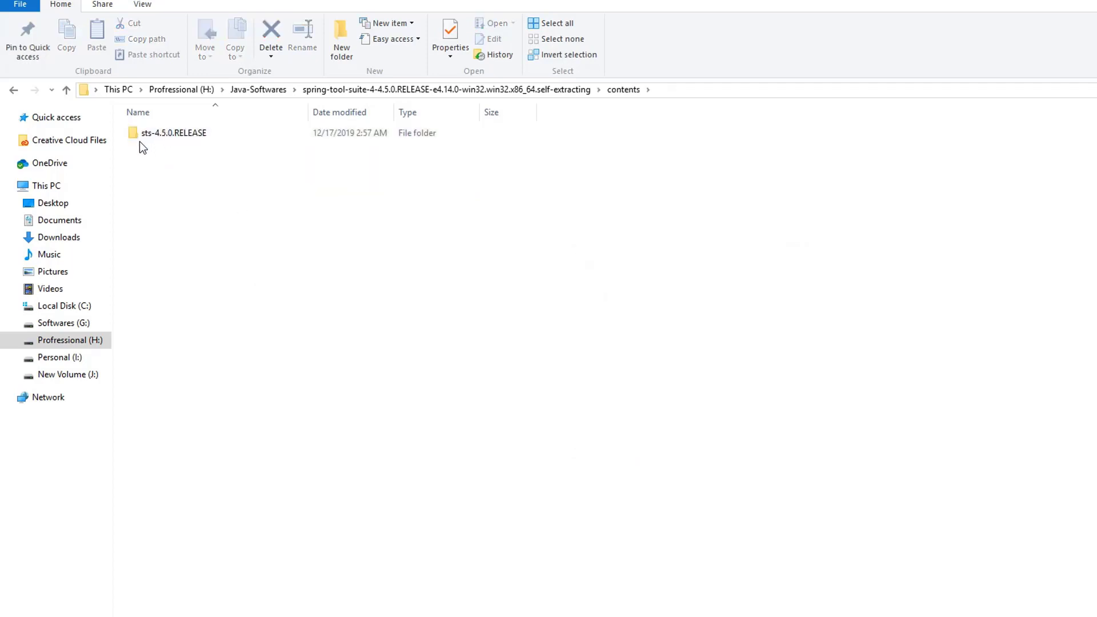
double_click(174, 132)
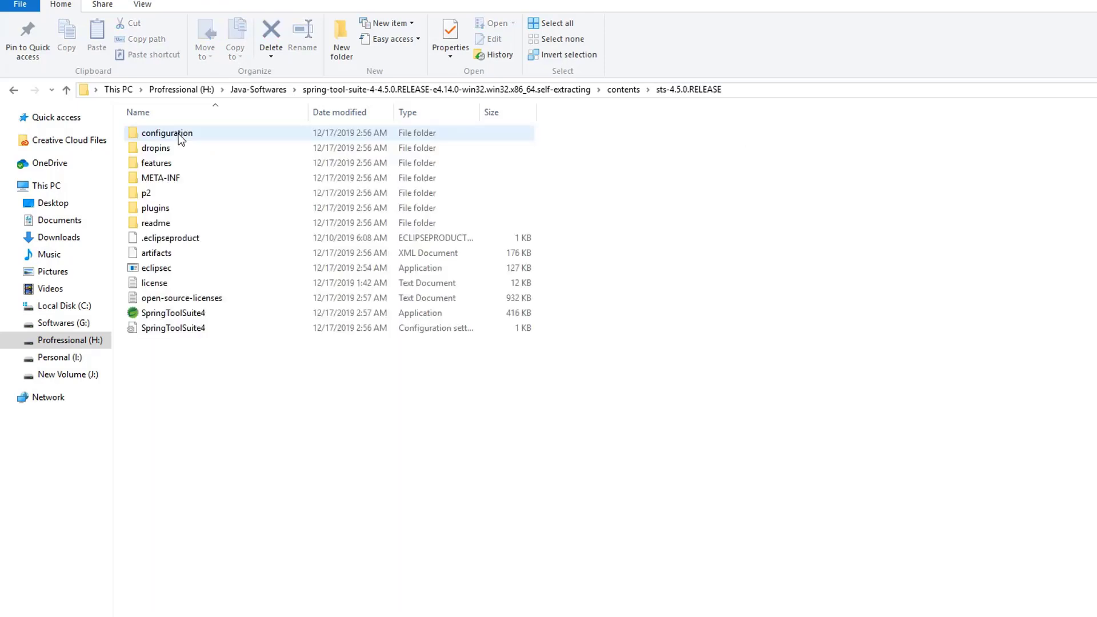
mouse_move(173, 312)
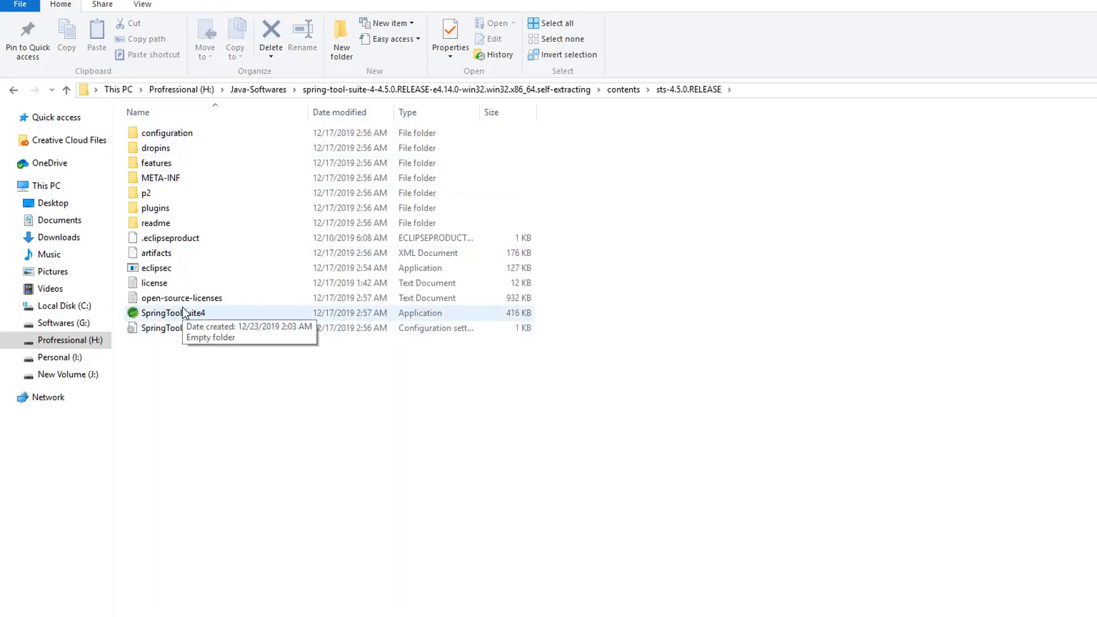
Launch SpringToolSuite4.exe from the sts-4.5.0.RELEASE folder
double_click(173, 313)
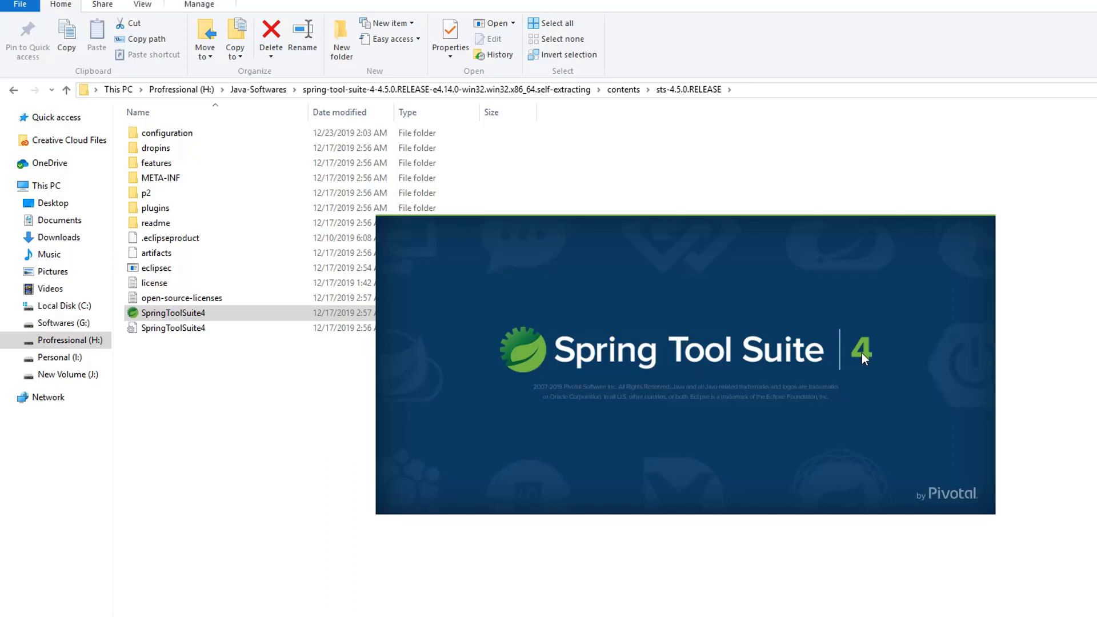
mouse_move(632, 362)
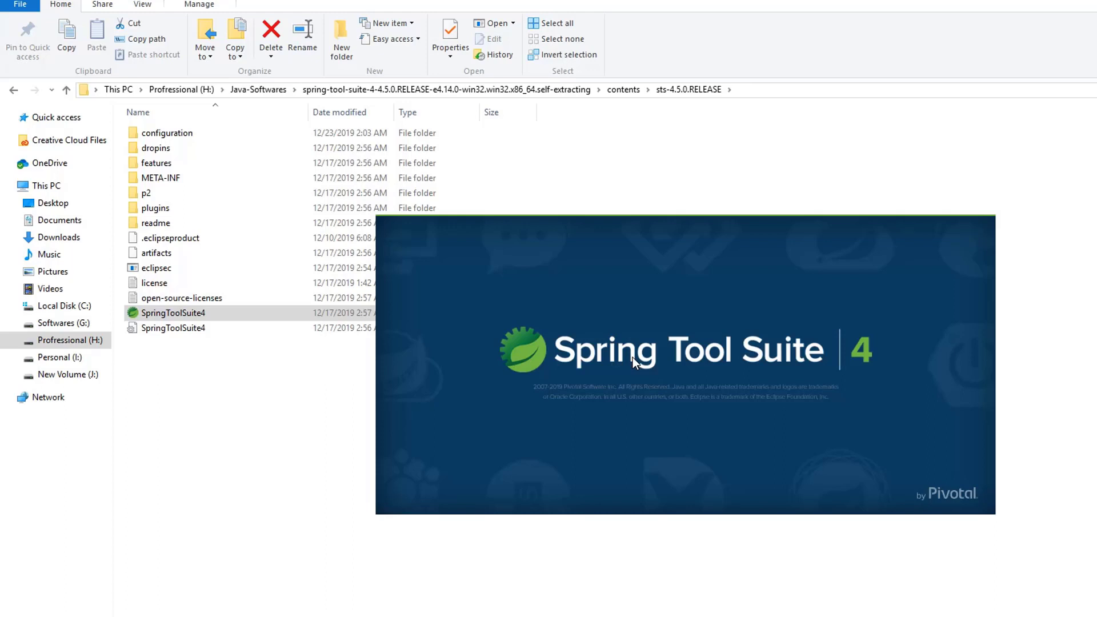
mouse_move(673, 371)
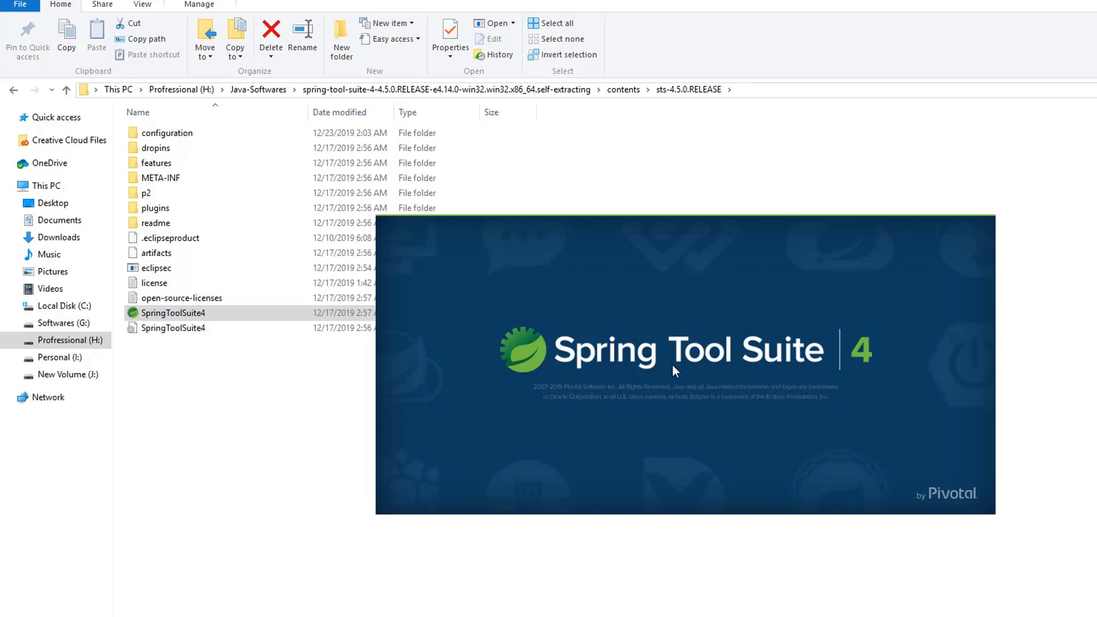
mouse_move(645, 389)
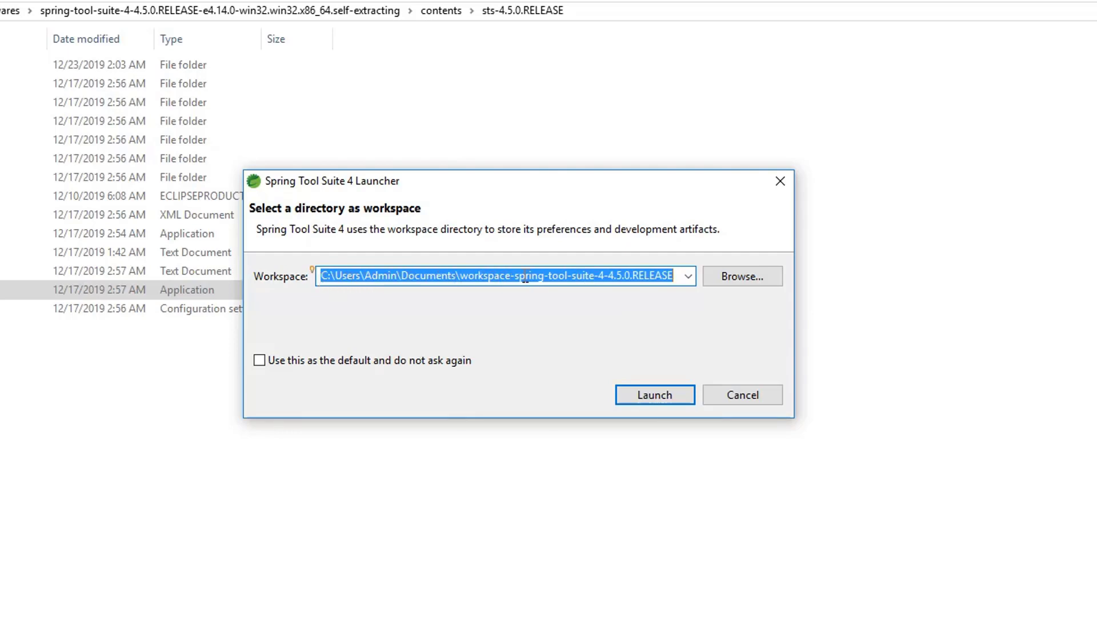
Create and select a Workspace folder in H:\TrainingMug ( Youtube )\Java-Coding-Challenges as the workspace
click(741, 275)
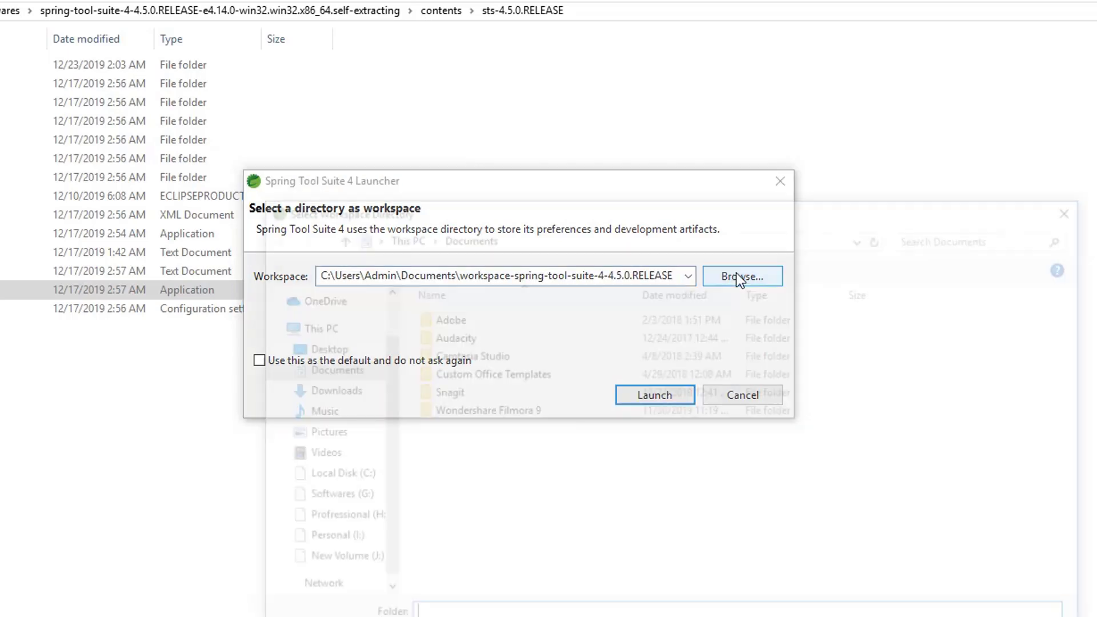
click(742, 276)
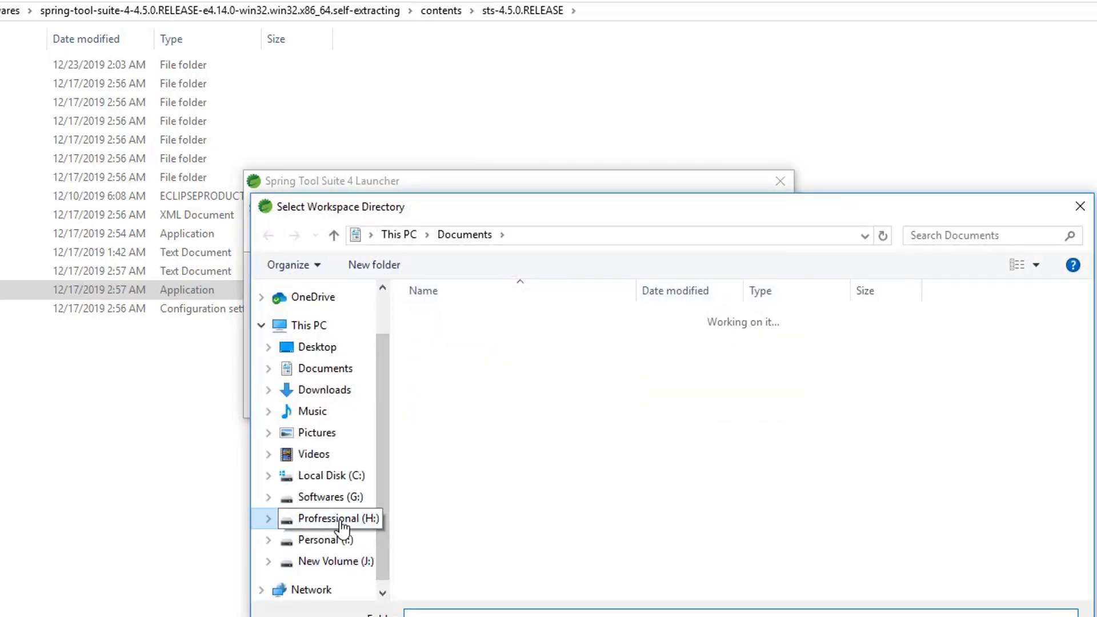
click(334, 518)
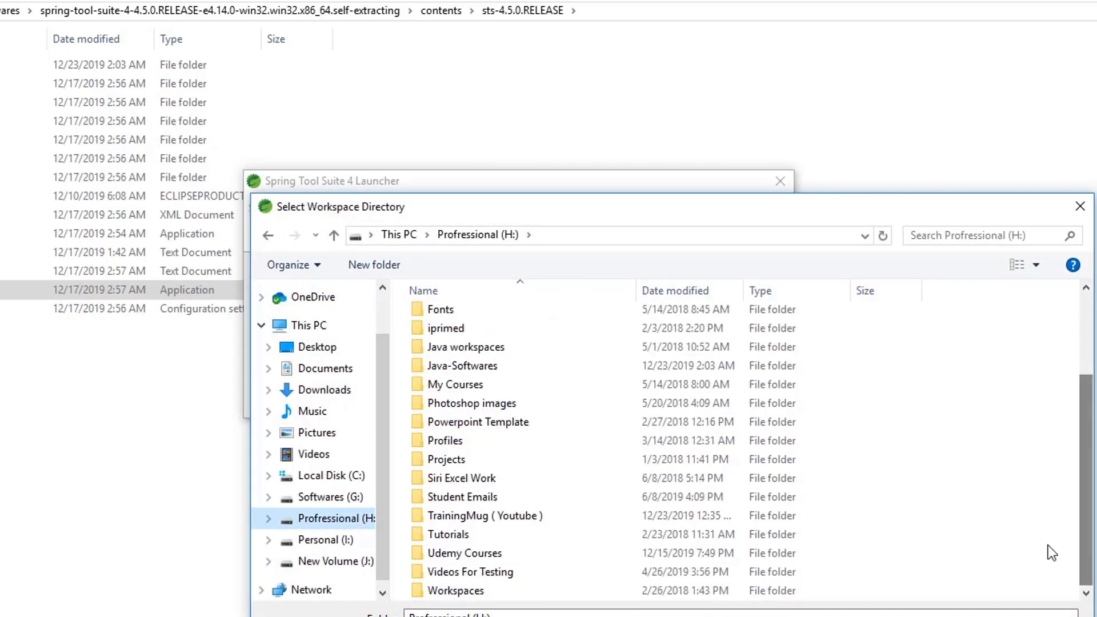
double_click(446, 534)
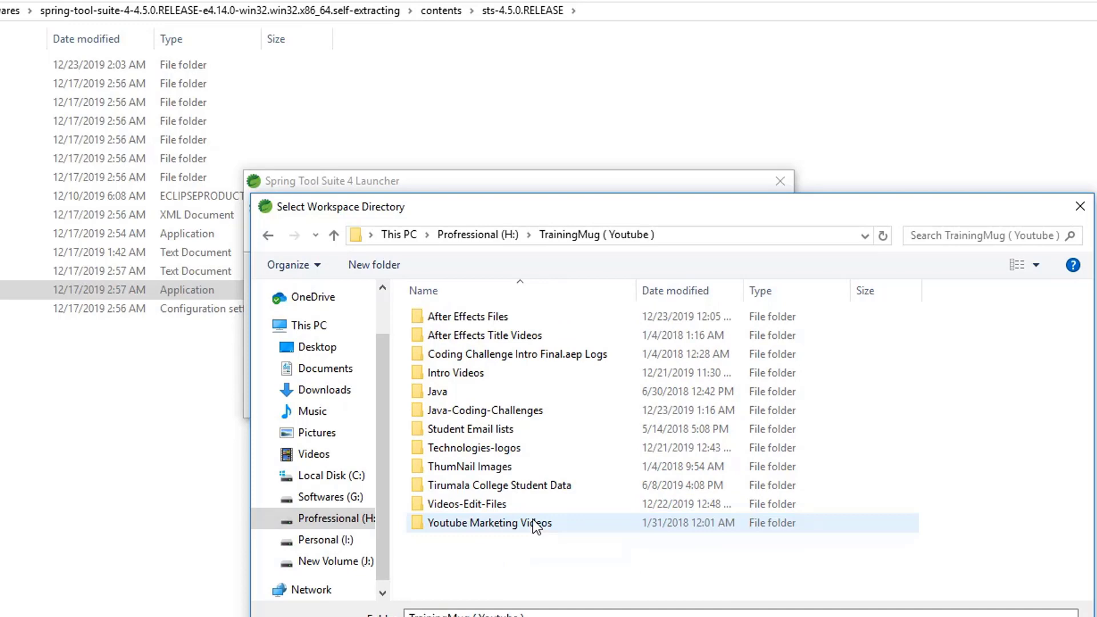
double_click(485, 410)
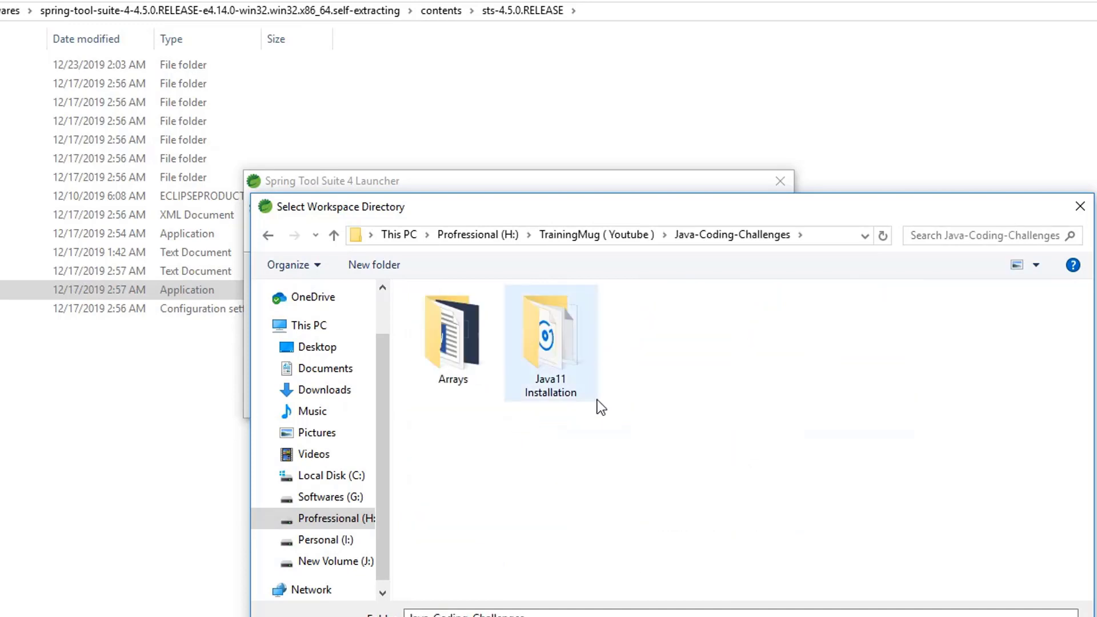
click(374, 264)
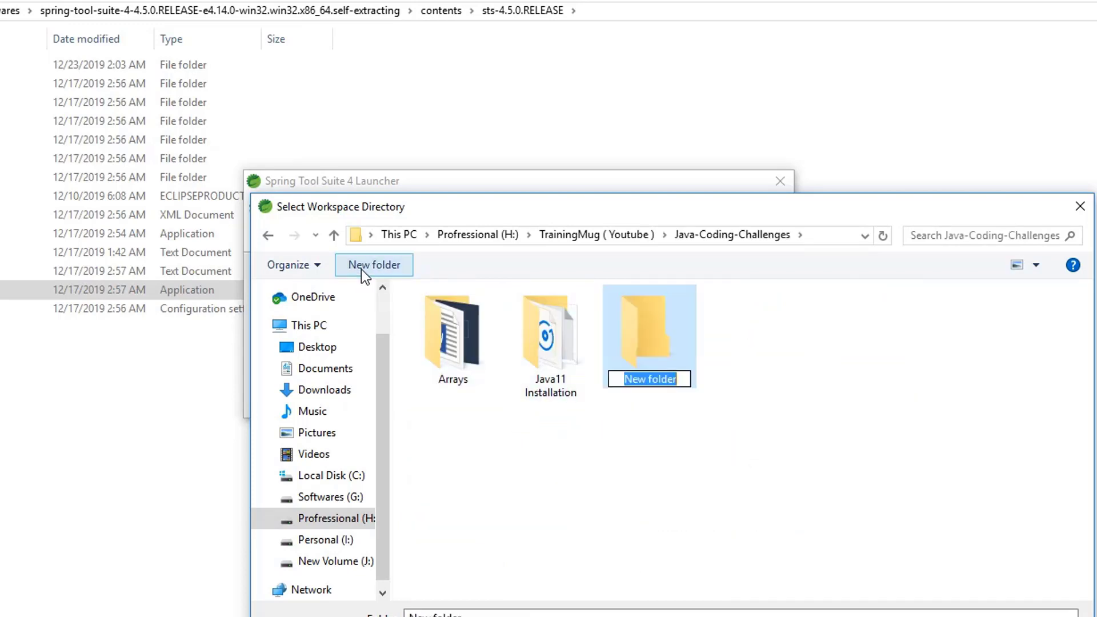
text(Wro)
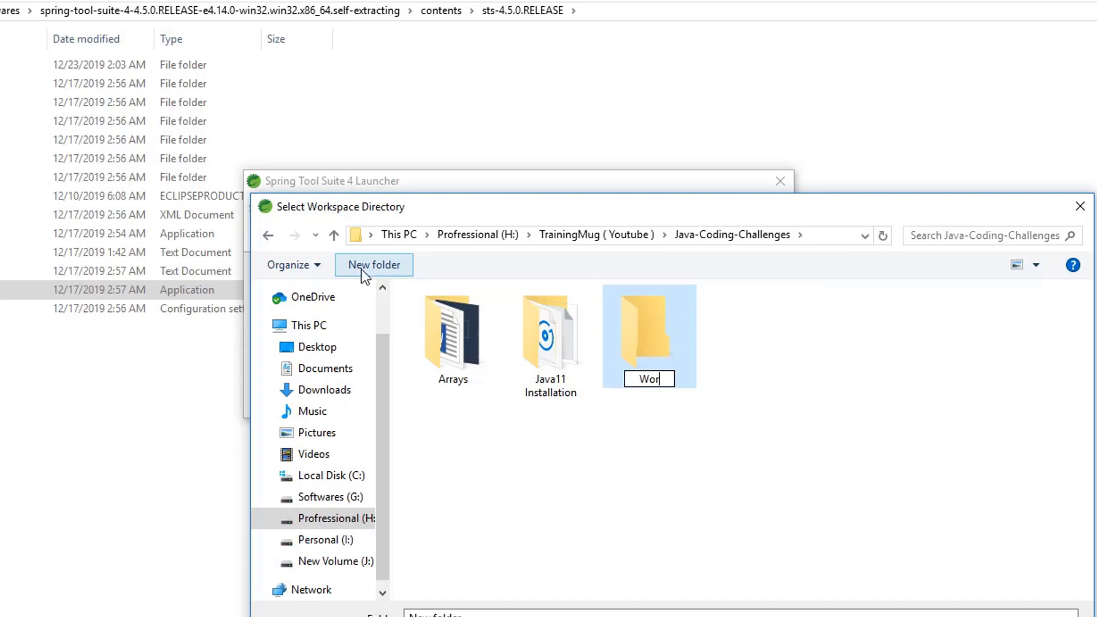
key(Return)
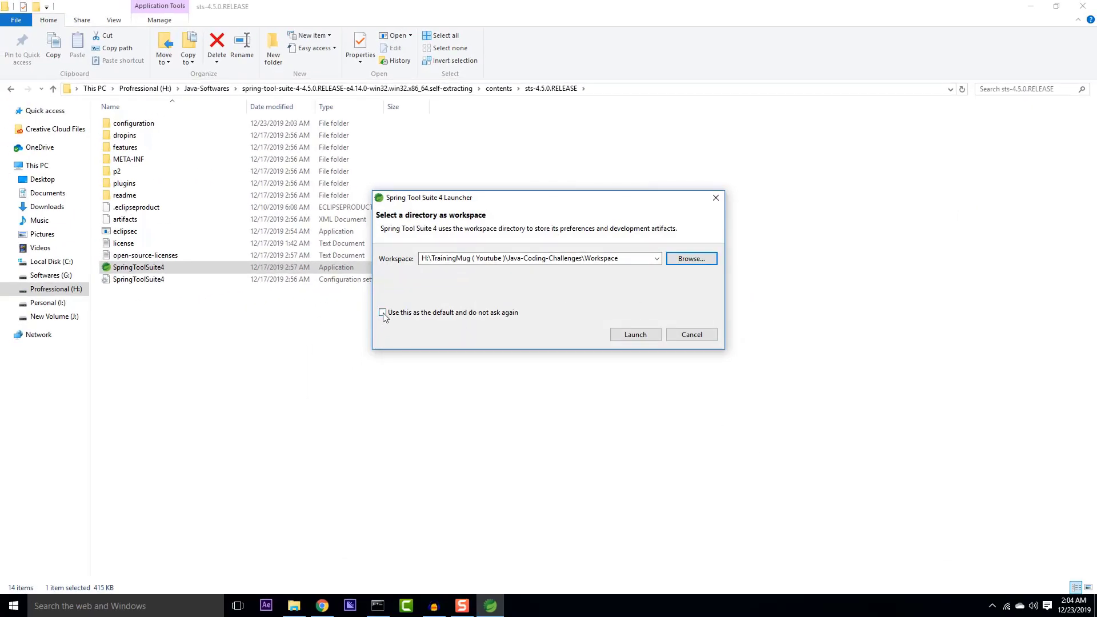
mouse_move(501, 319)
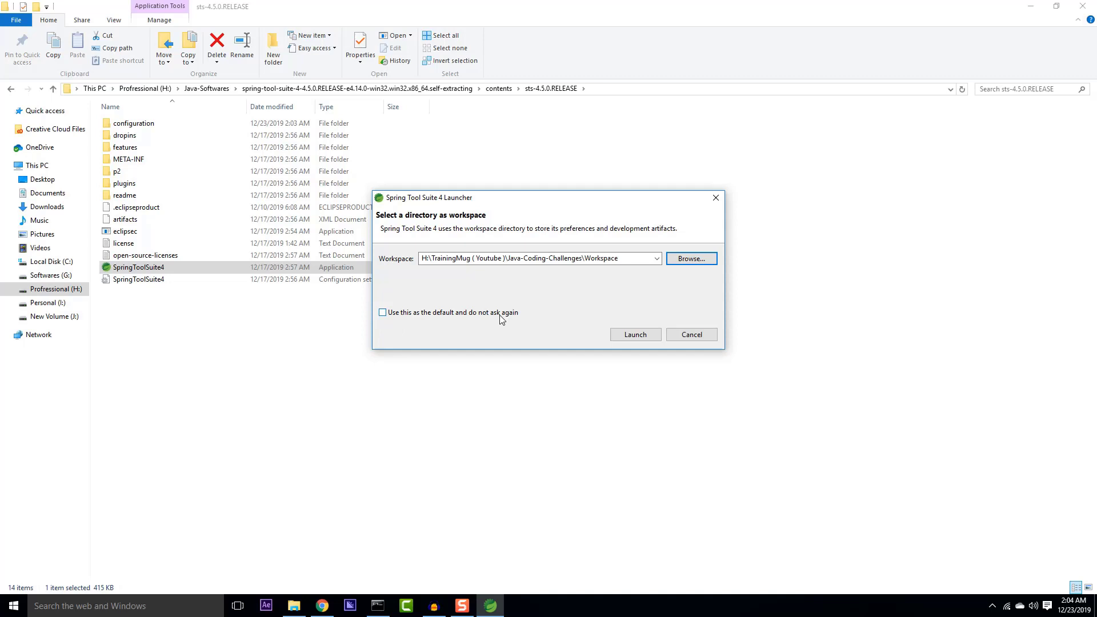
mouse_move(664, 360)
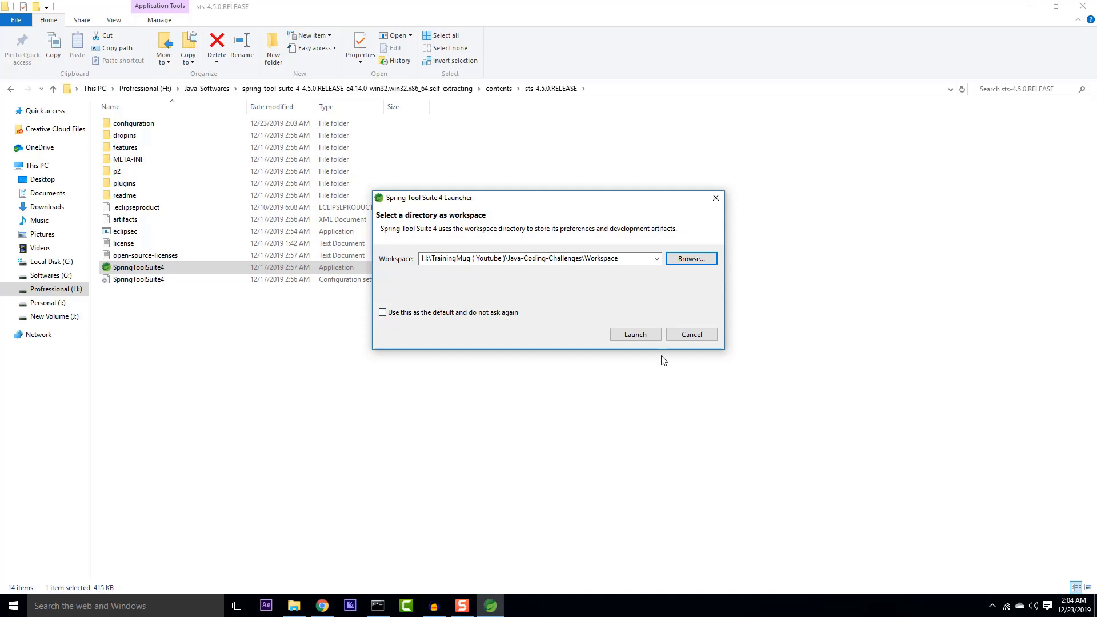
Launch the IDE on the new Workspace folder, leaving the default checkbox unticked
click(634, 335)
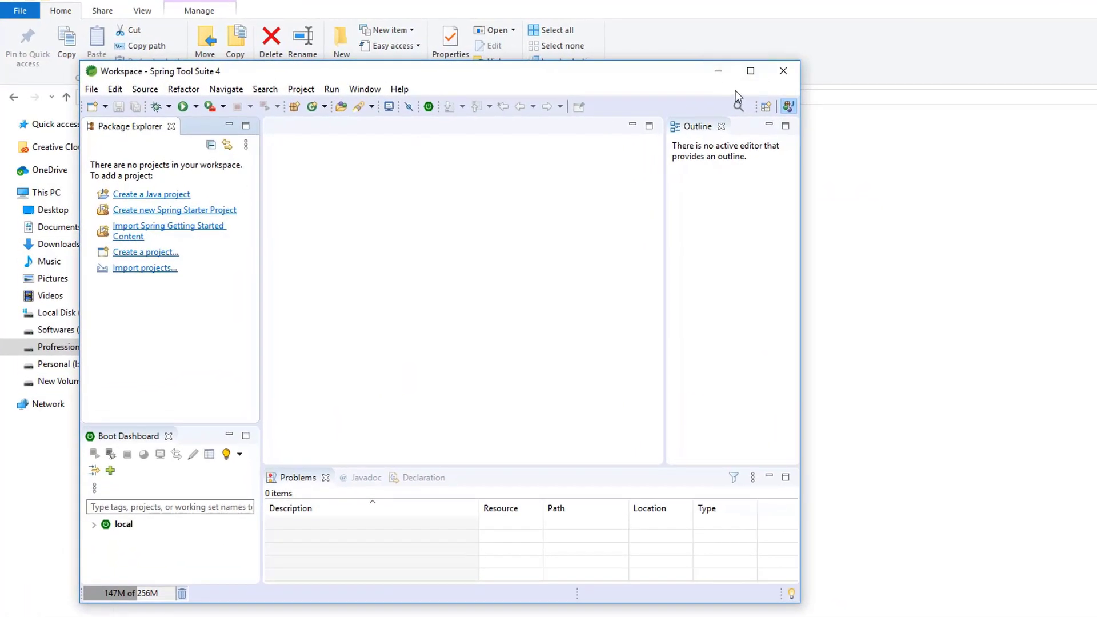
Maximize the Spring Tool Suite 4 window
click(751, 71)
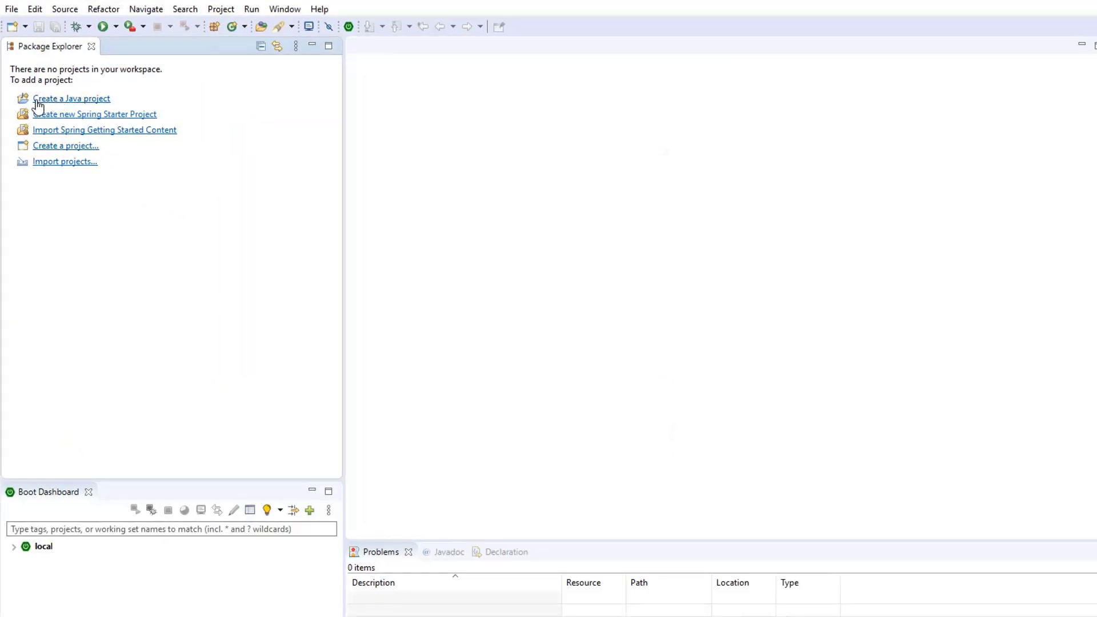
mouse_move(47, 129)
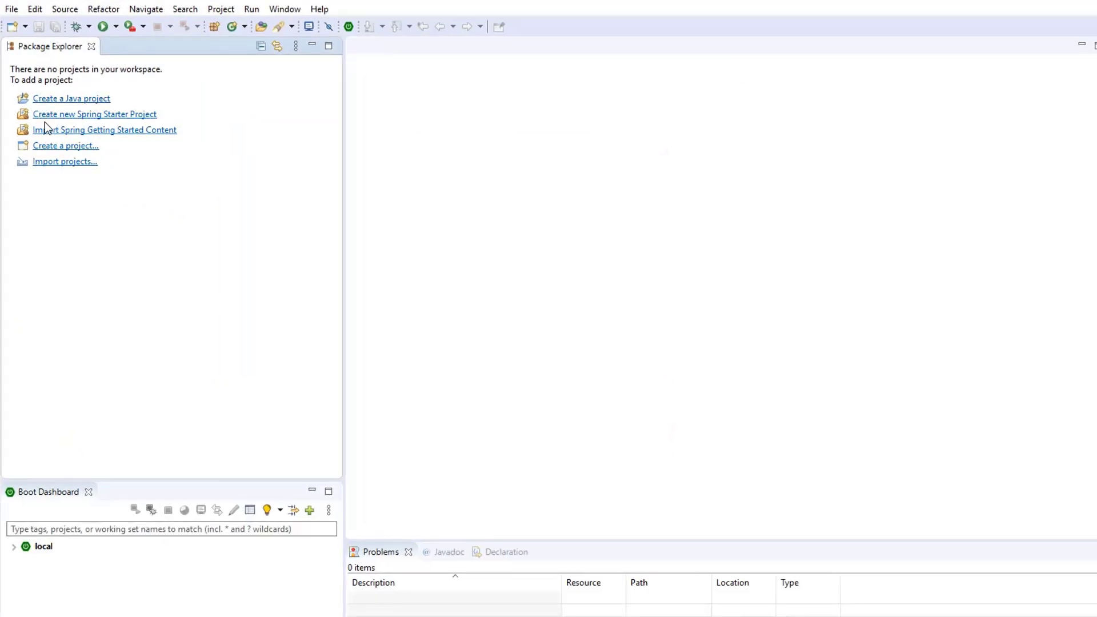
mouse_move(162, 118)
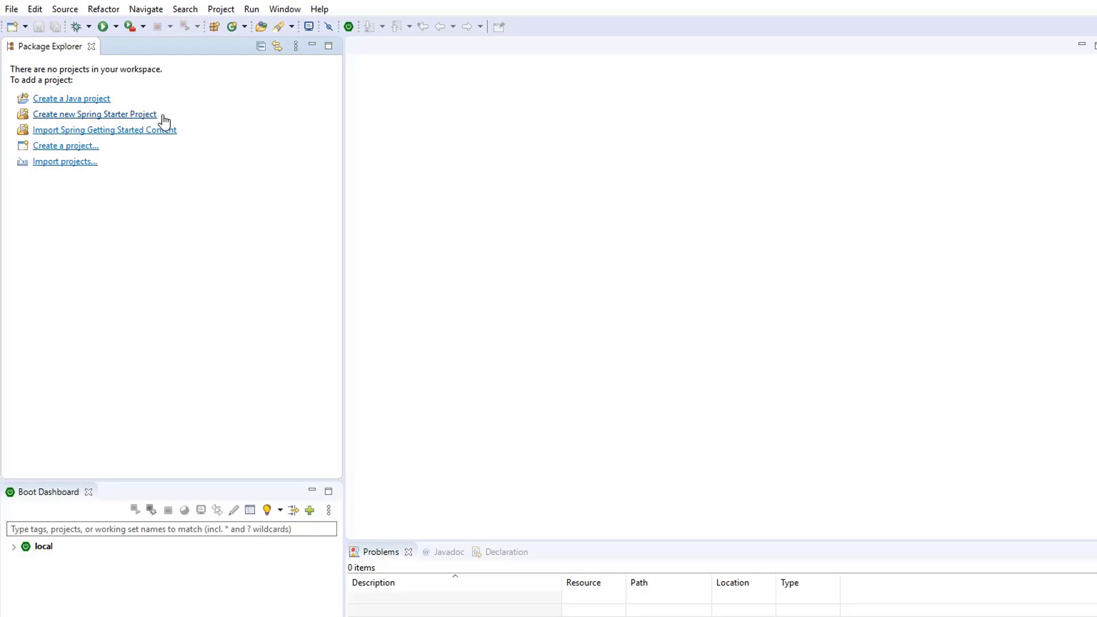
mouse_move(265, 254)
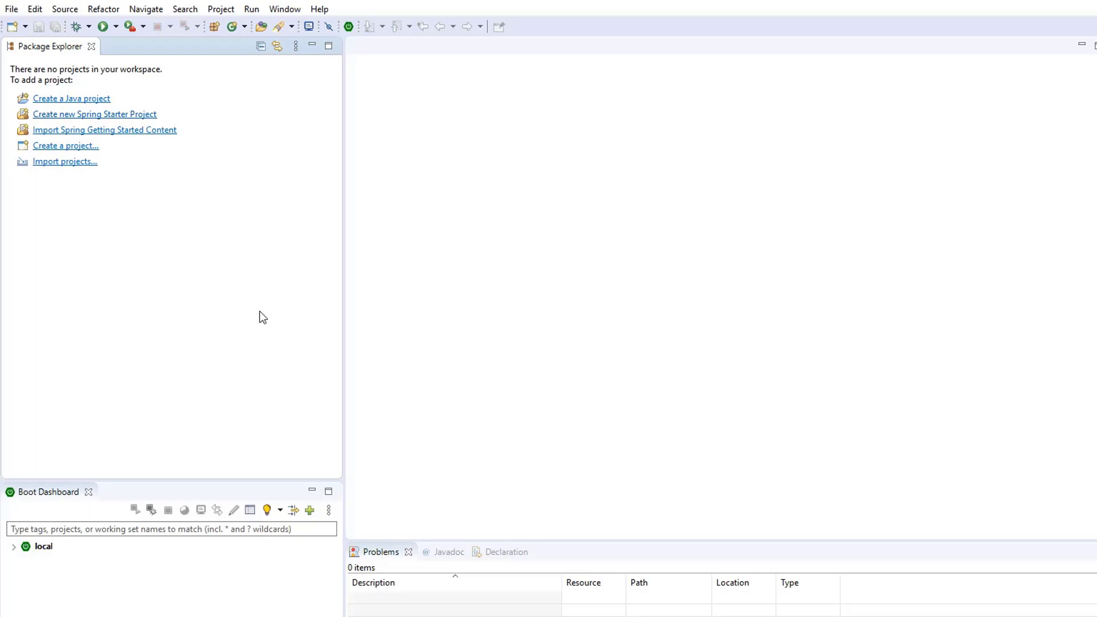
mouse_move(162, 41)
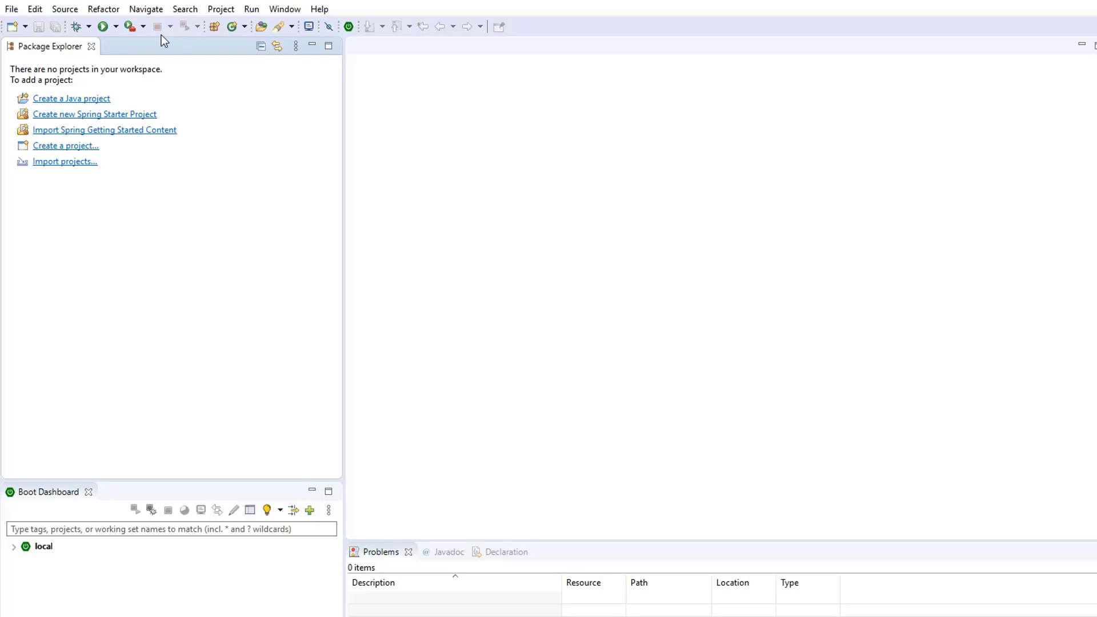
mouse_move(285, 255)
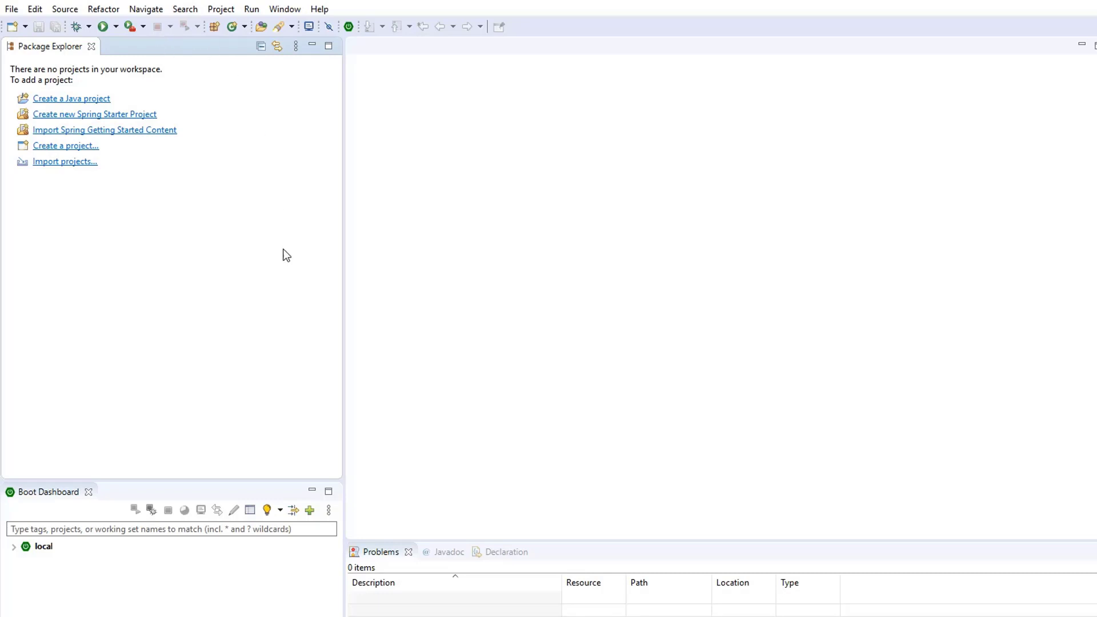
mouse_move(459, 312)
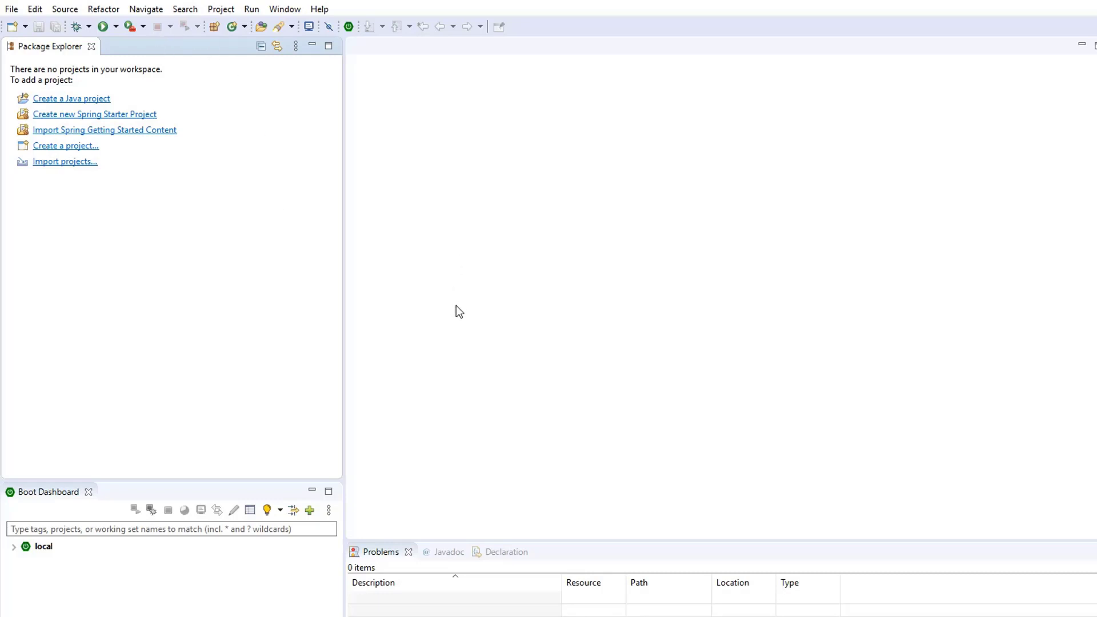
mouse_move(331, 193)
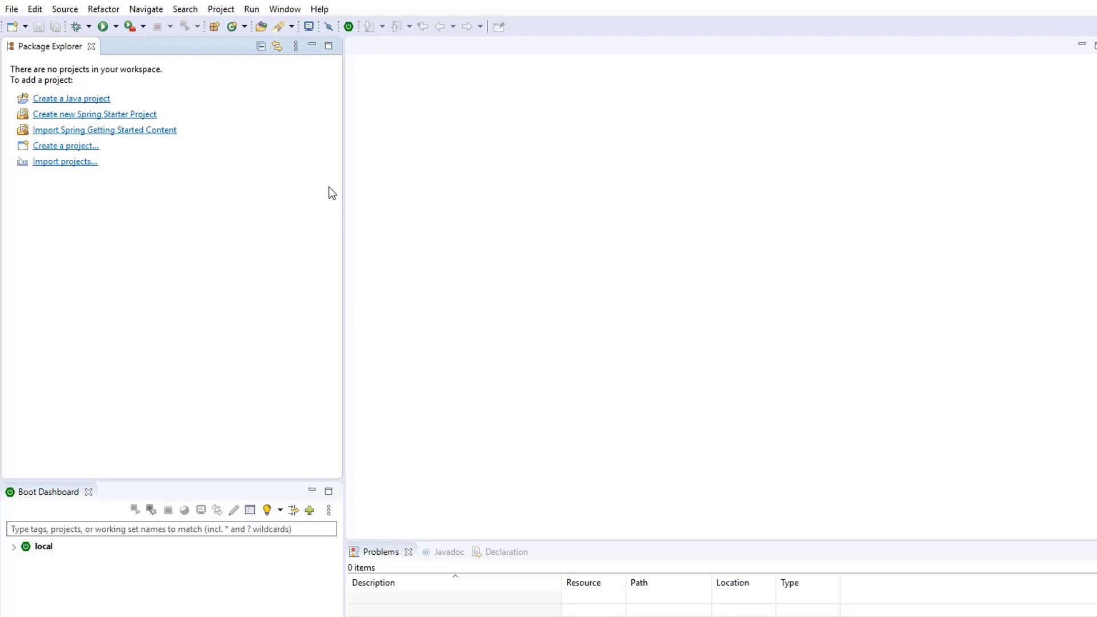
mouse_move(333, 193)
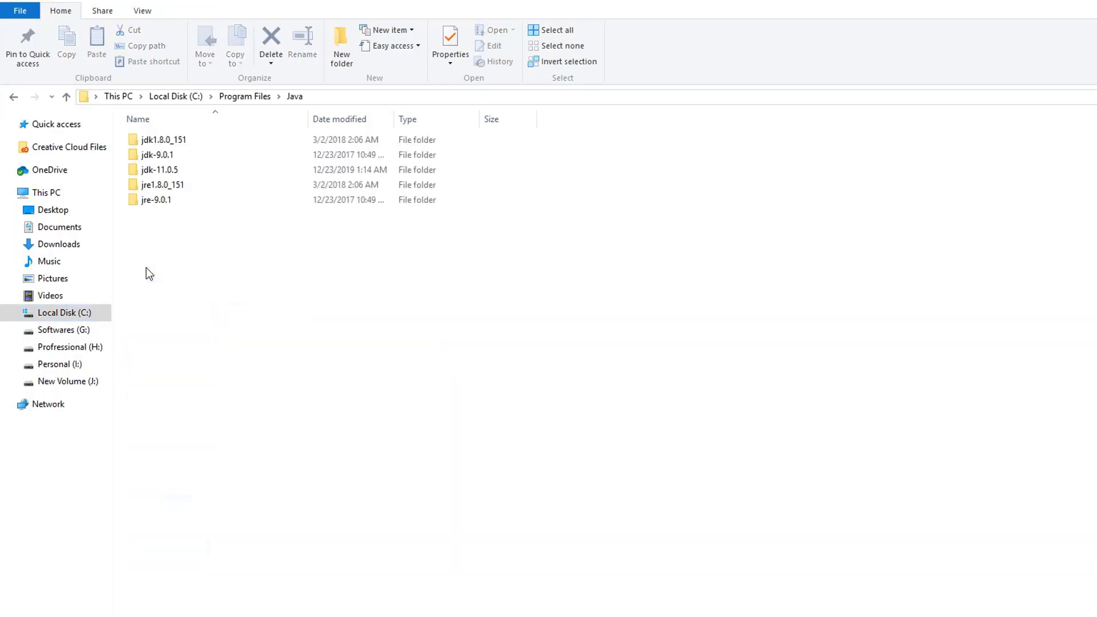
Select the jdk-9.0.1 folder in C:\Program Files\Java
click(158, 155)
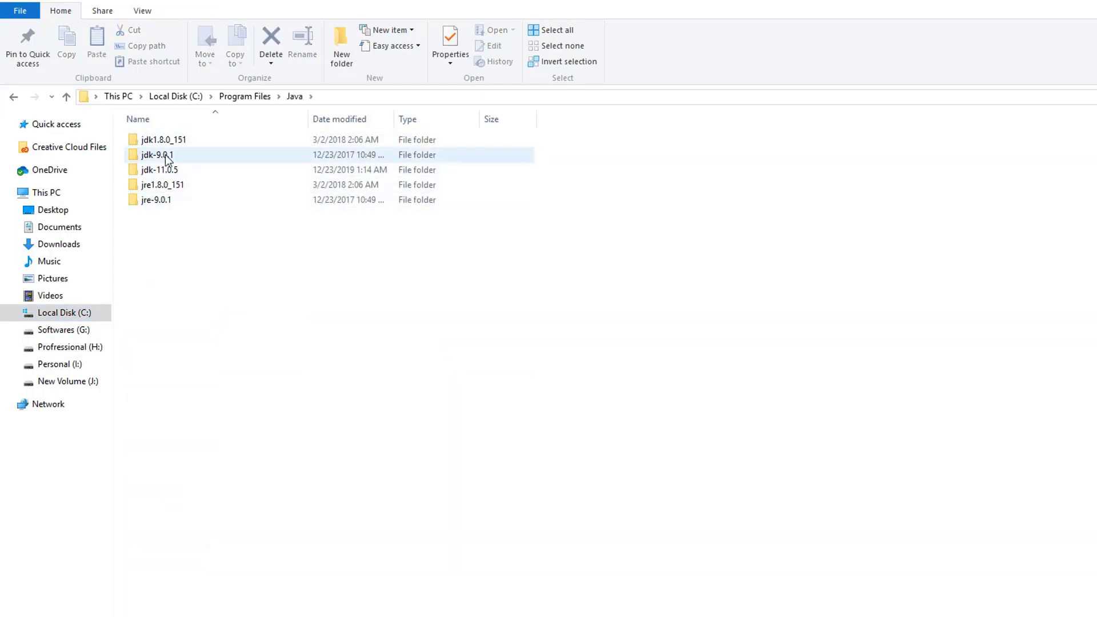